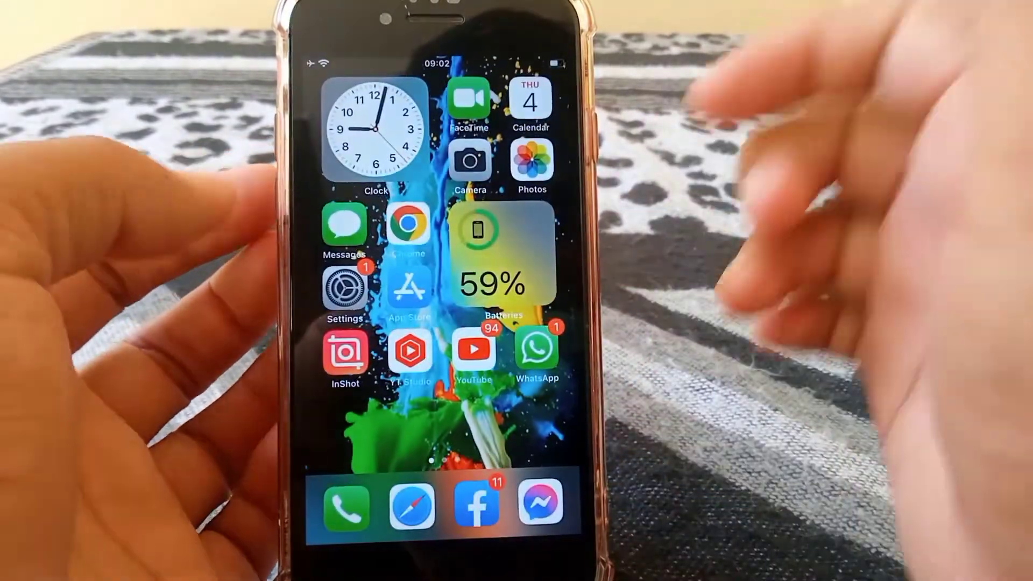
Briefly view the Apple ID account page in Settings, then return to the home screen
left_click(345, 289)
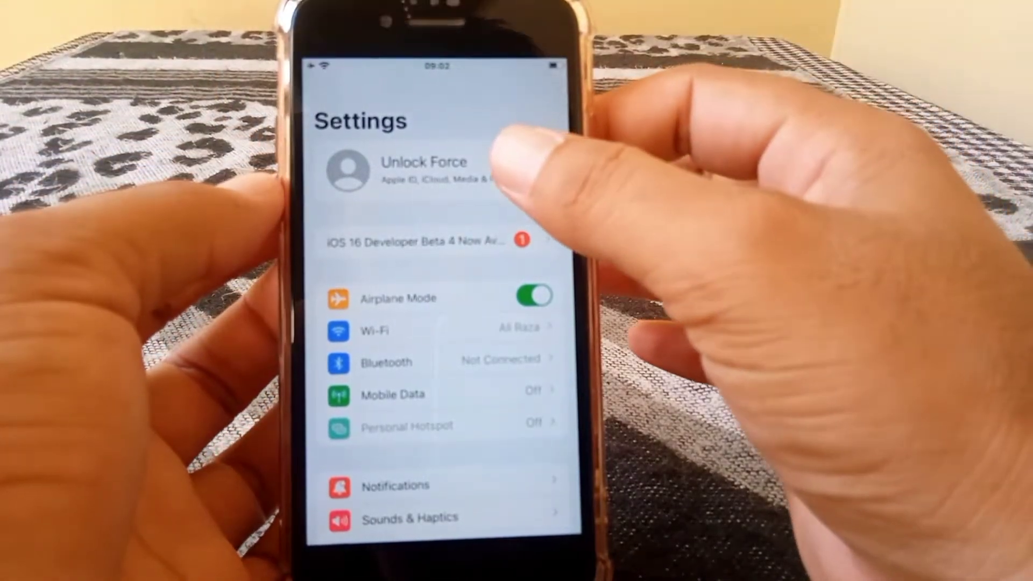
left_click(425, 170)
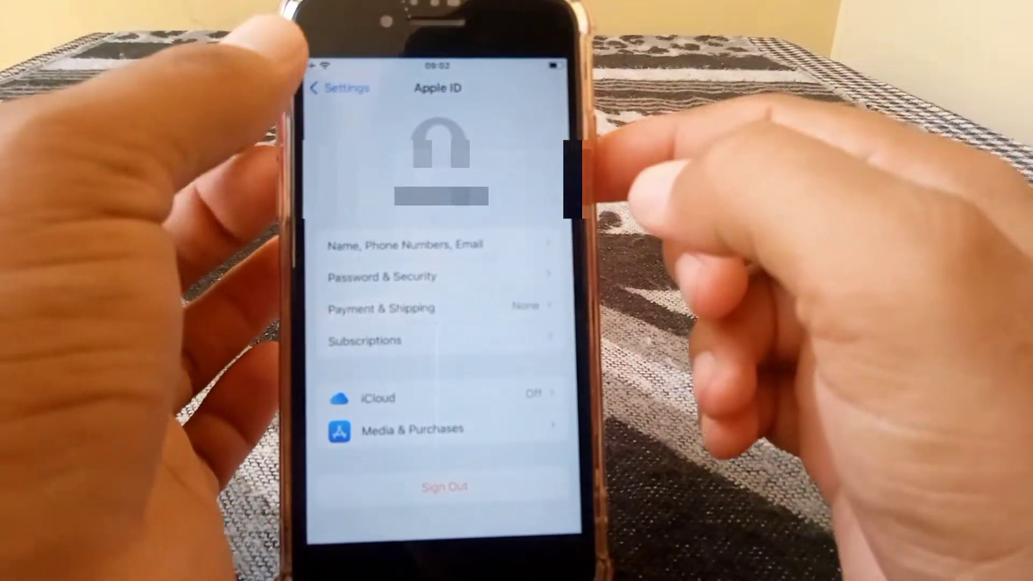
left_click(338, 87)
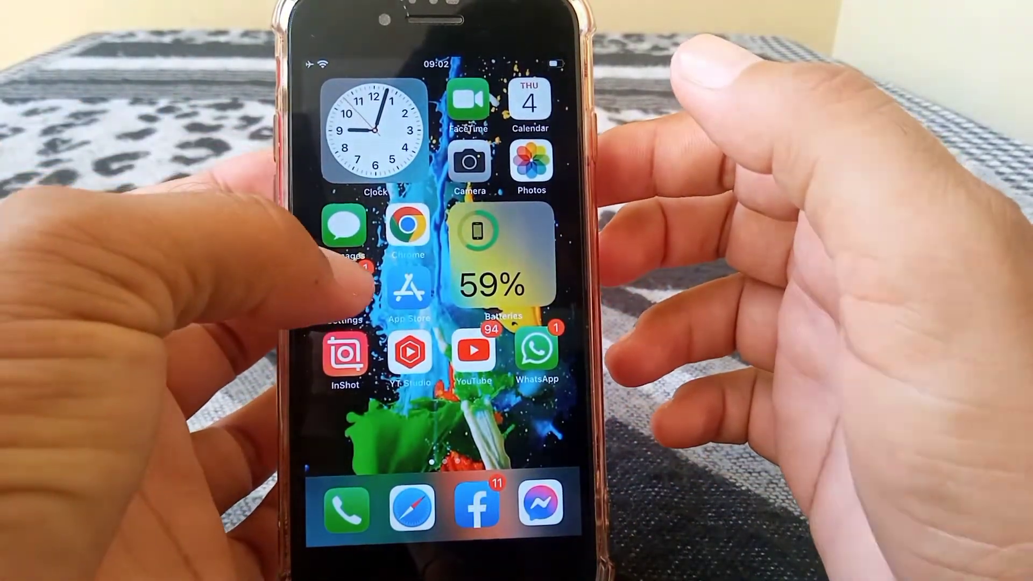
Check iTunes & App Store Purchases under Screen Time's Content & Privacy Restrictions
left_click(342, 303)
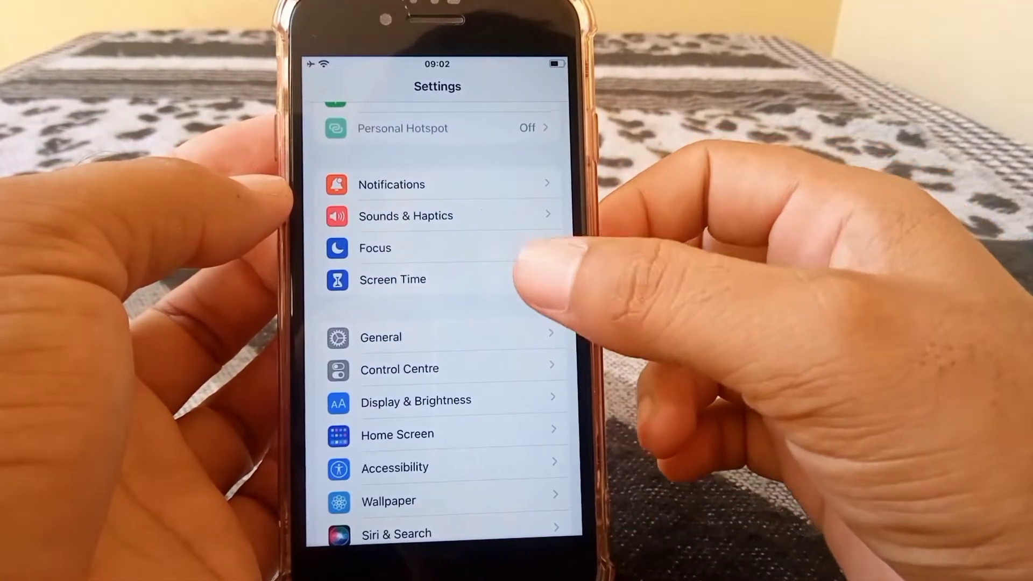
left_click(391, 280)
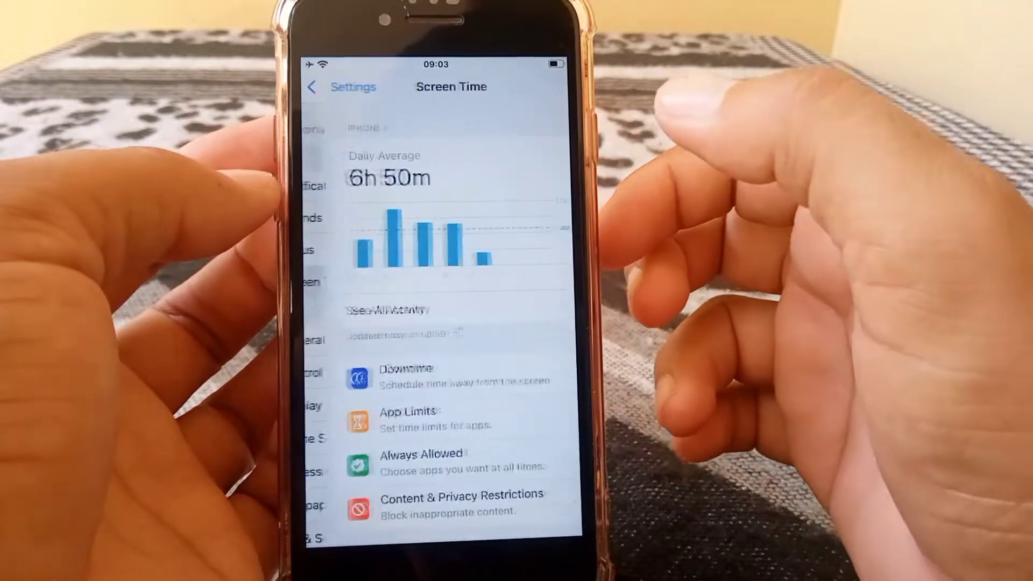
scroll("down", 3)
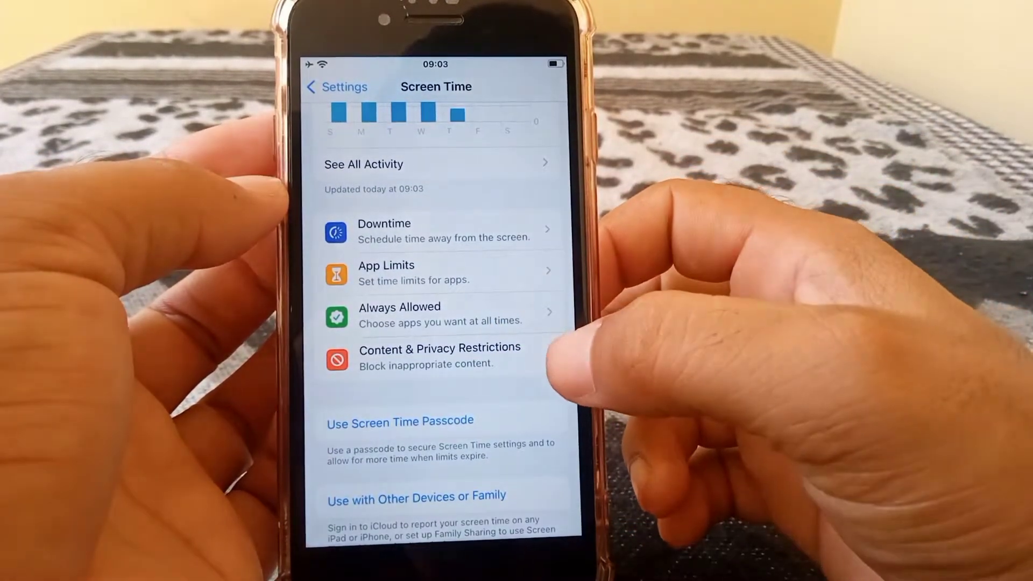
left_click(439, 356)
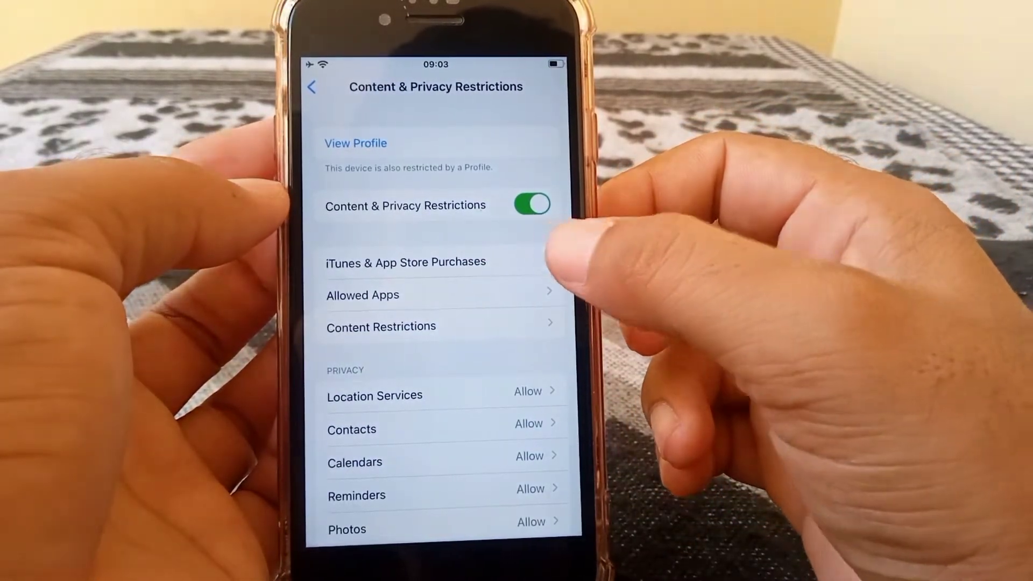
left_click(405, 261)
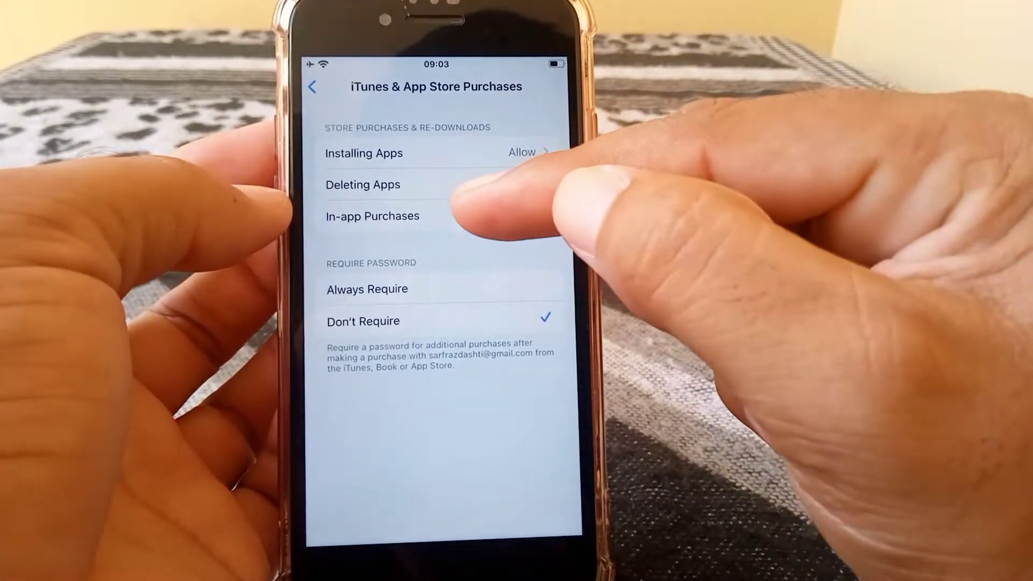
Back out of the restrictions pages to the main Settings list
left_click(372, 216)
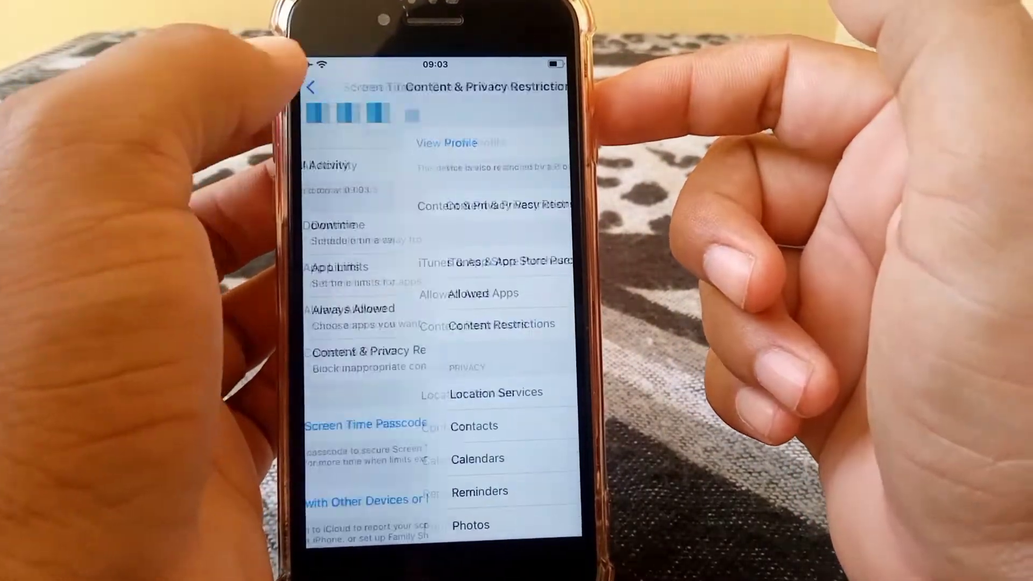
left_click(314, 86)
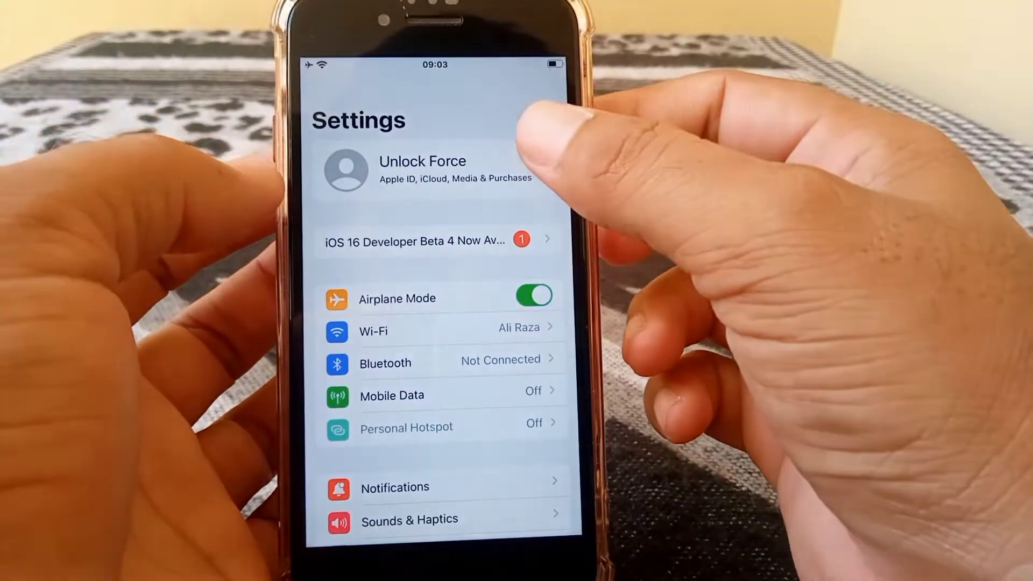
View the Apple ID account's Add Payment form, touch the CVV field, and leave without adding a card
left_click(422, 169)
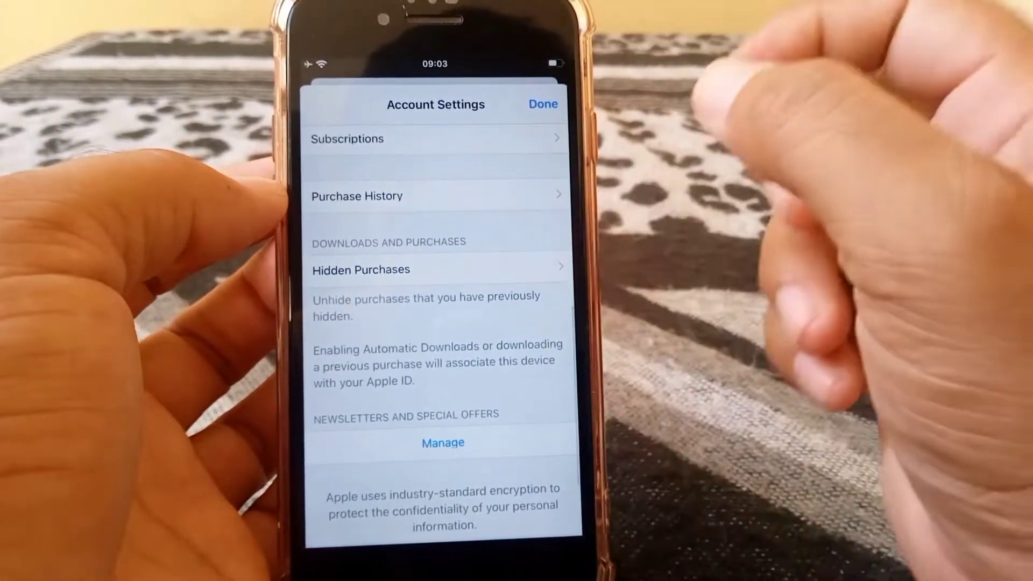
left_click(435, 196)
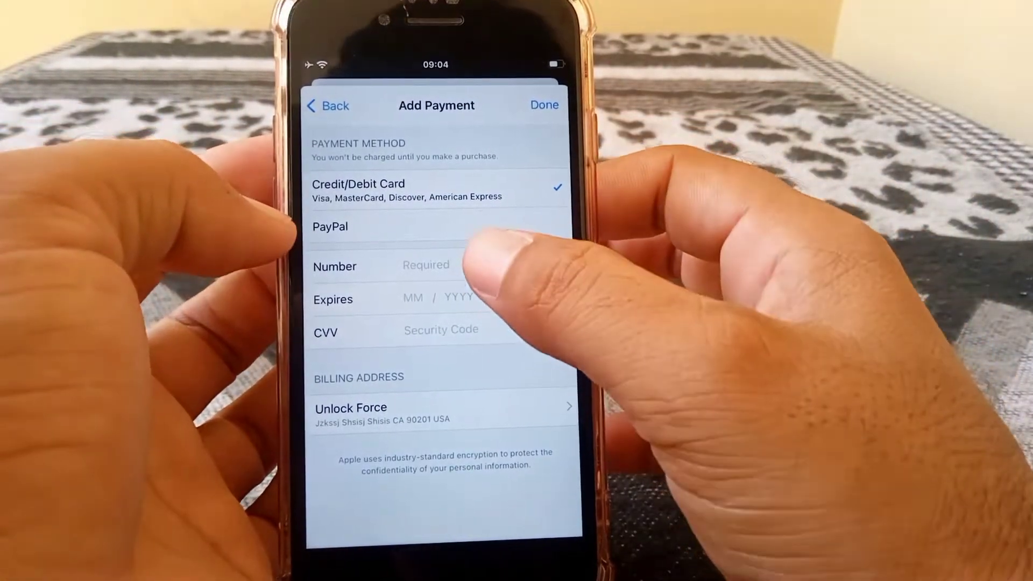
left_click(455, 297)
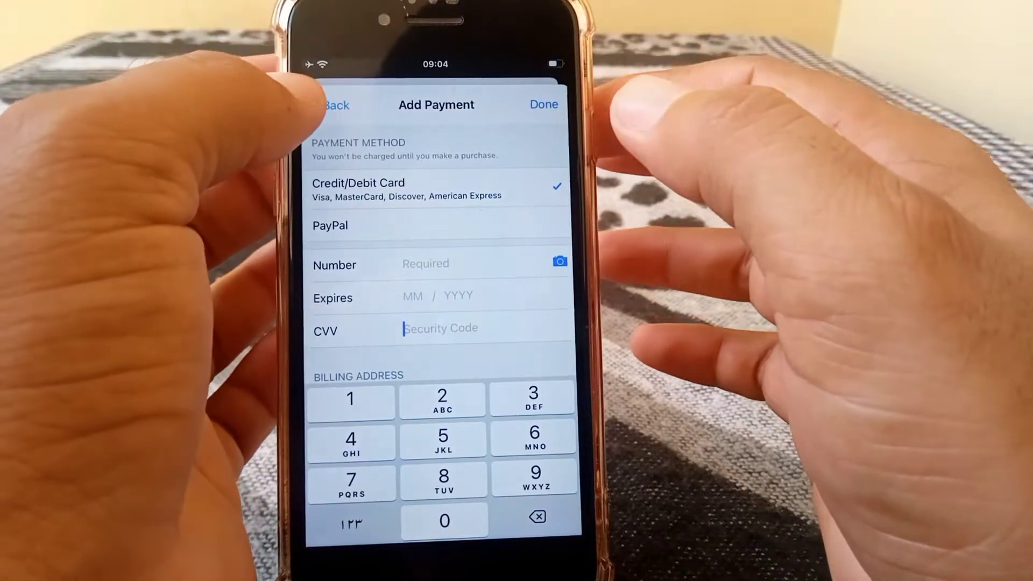
left_click(332, 104)
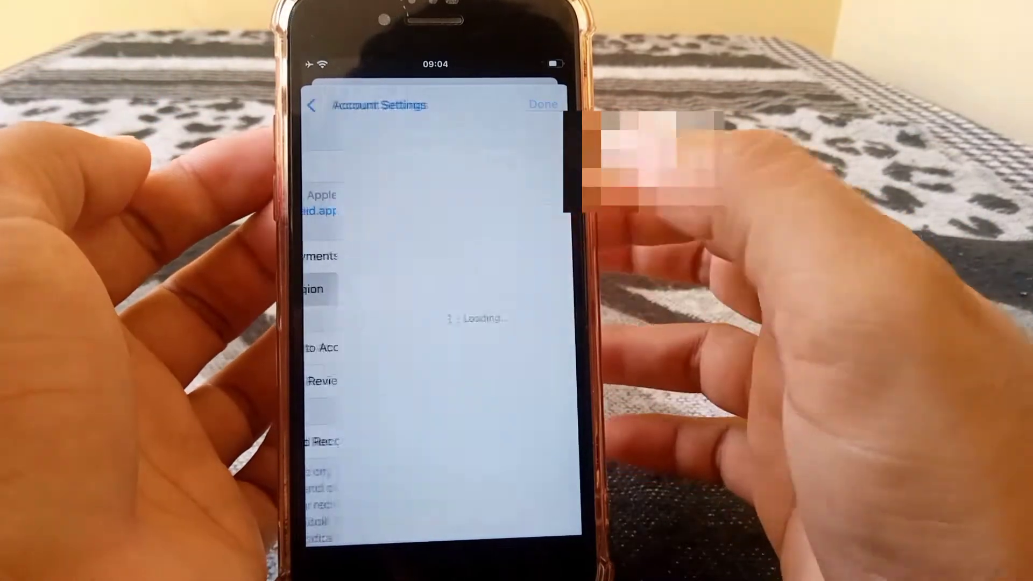
Change the account's Country/Region to United States and agree to the Apple Media Services terms
left_click(310, 289)
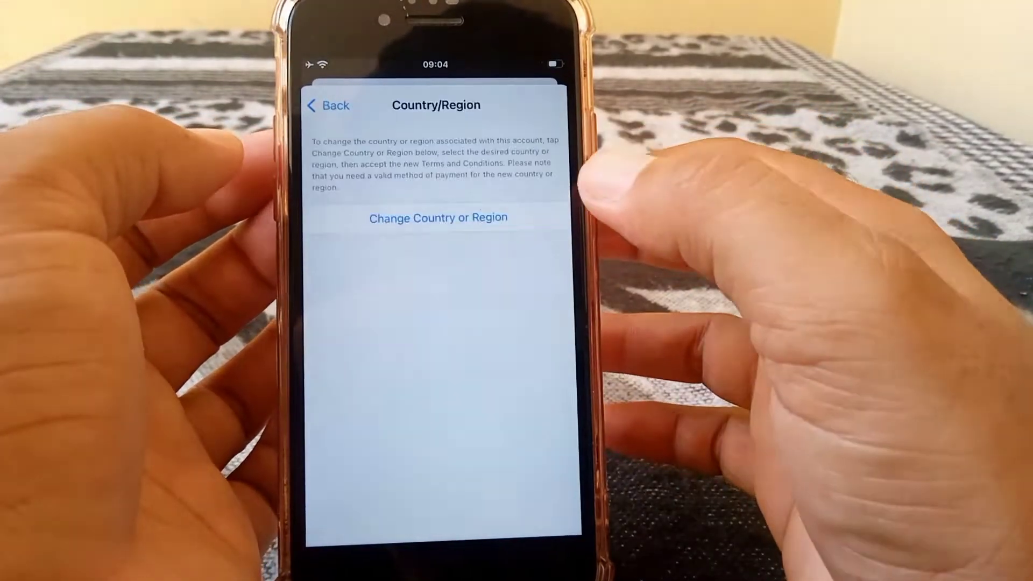
left_click(437, 217)
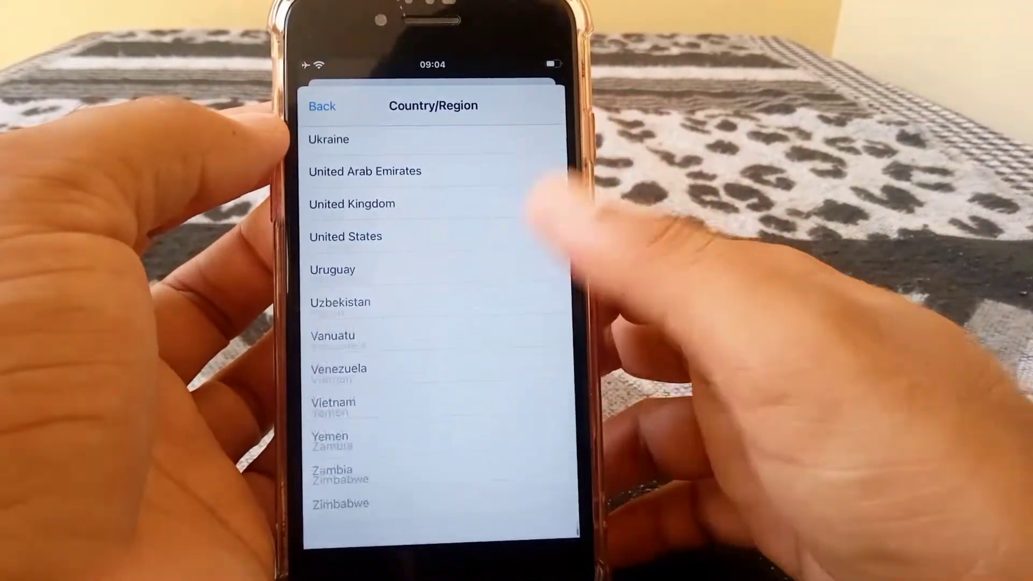
left_click(345, 236)
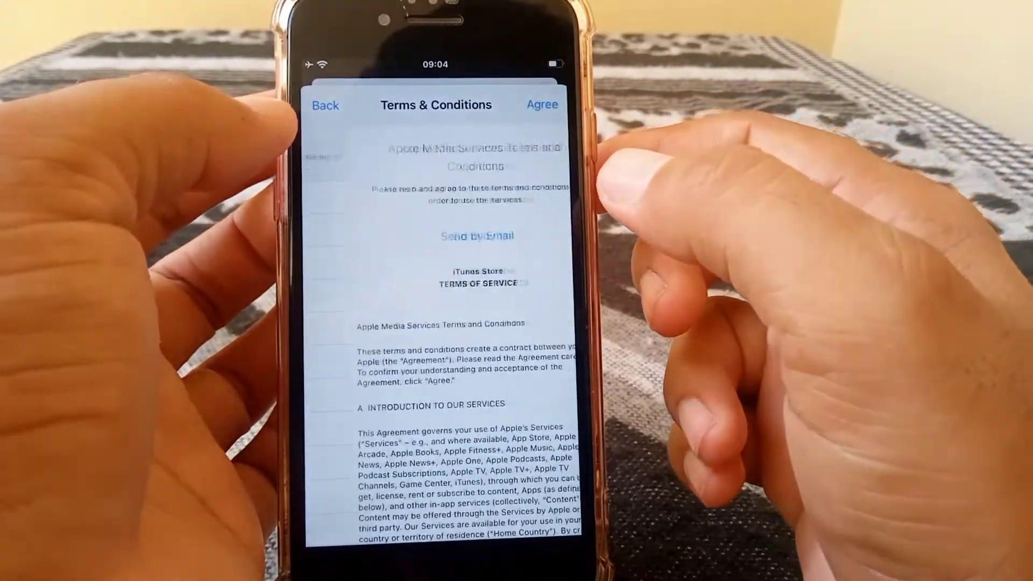
scroll("down", 3)
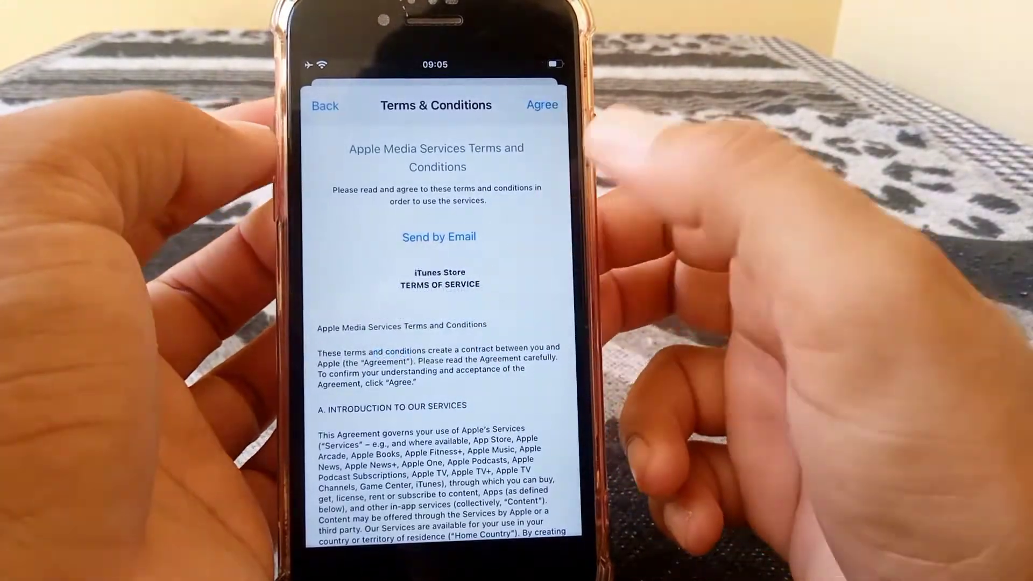
left_click(542, 105)
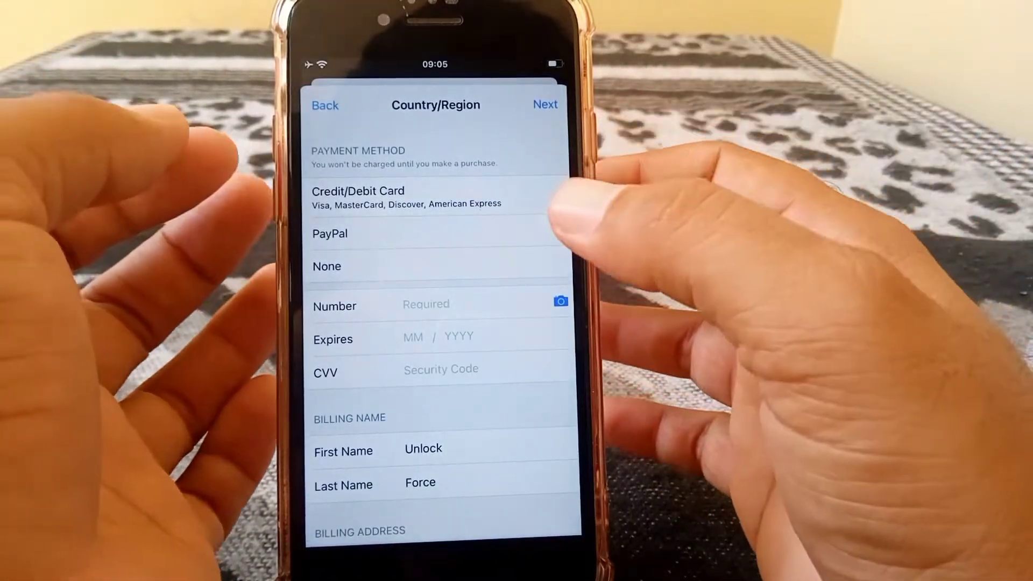
Enter the billing street lines 'Dhdjd' and 'Hdidid'
left_click(327, 266)
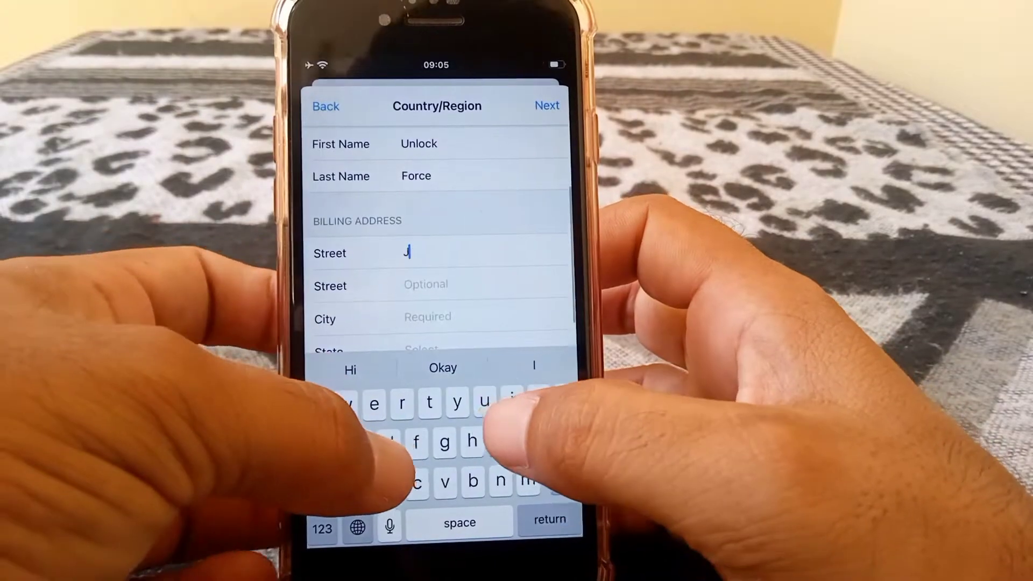
type("Dhdjdj")
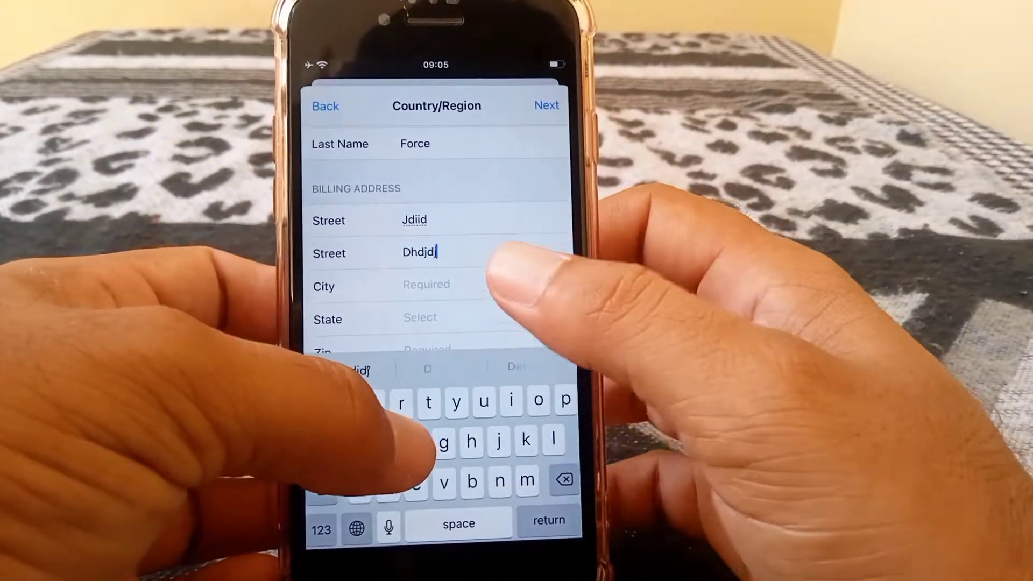
type("Hdididi")
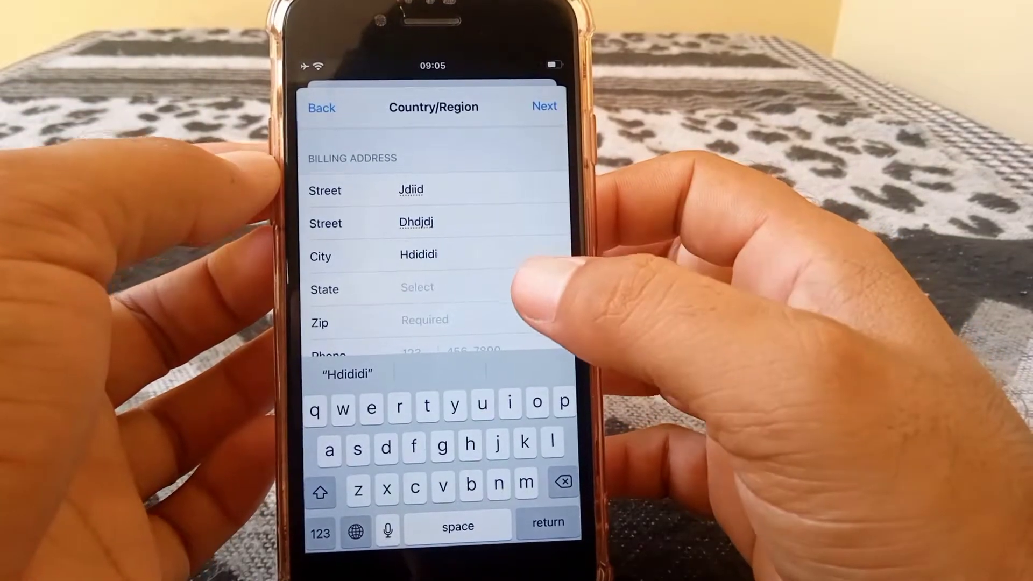
Set the state to California and fill in the zip and phone number 455-4542
left_click(416, 286)
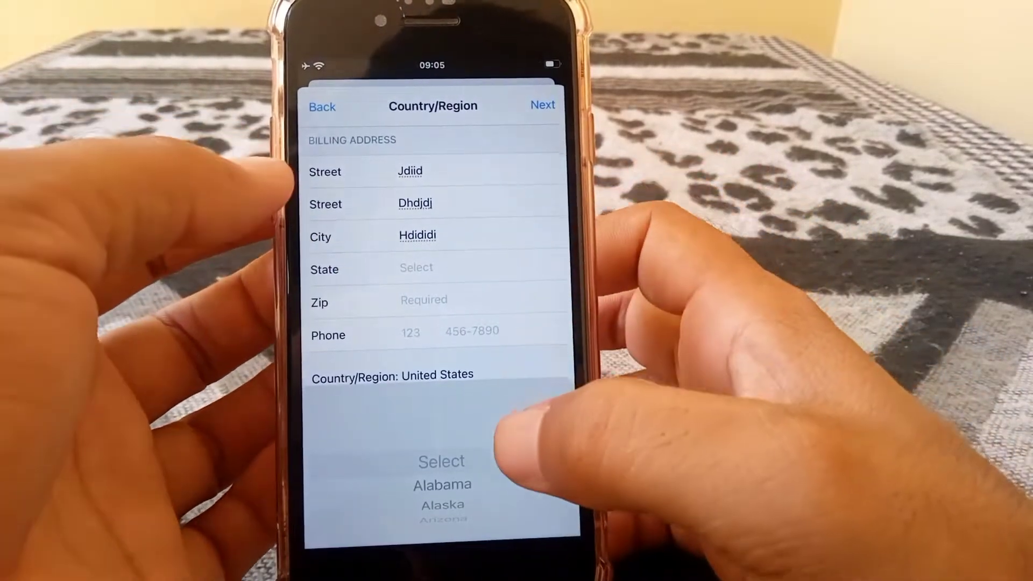
scroll("down", 3)
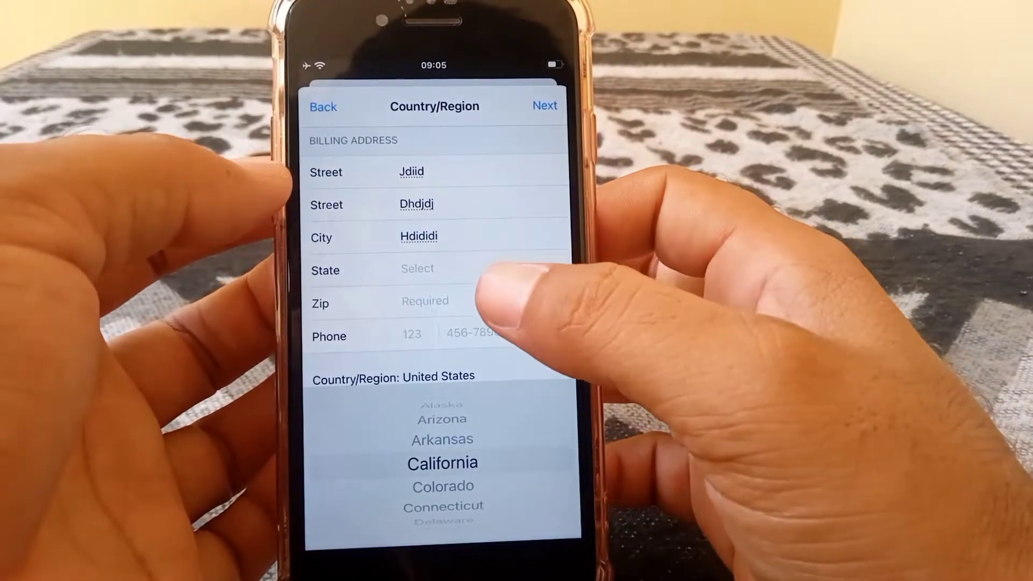
left_click(443, 463)
type("9020")
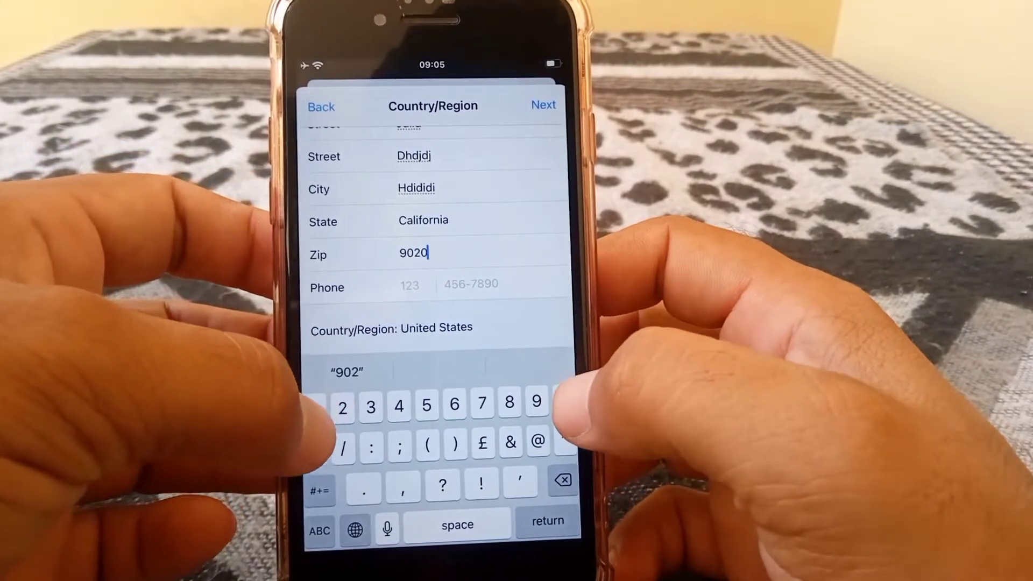
type("1")
left_click(482, 284)
type("534 ")
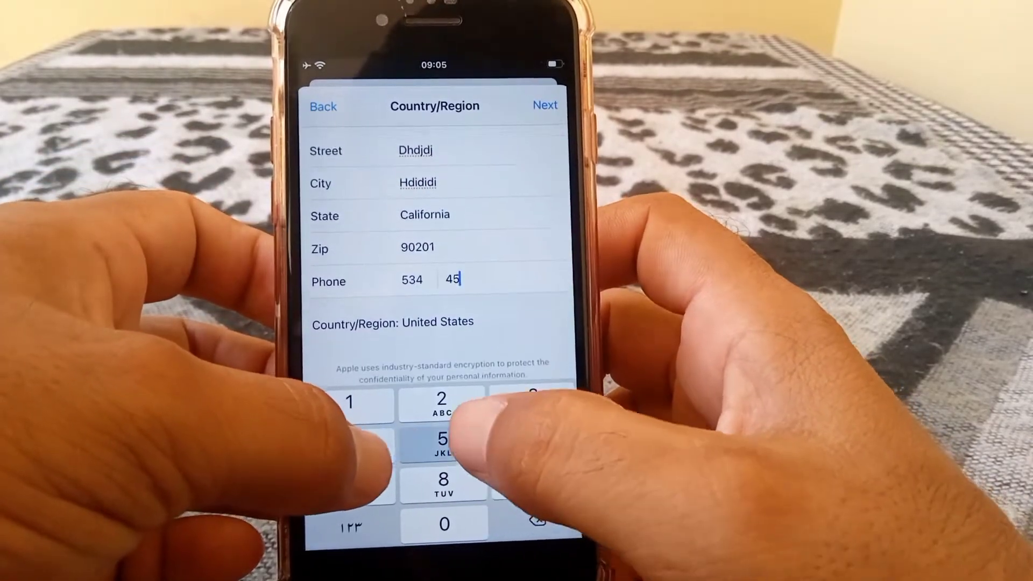
type("455-4542")
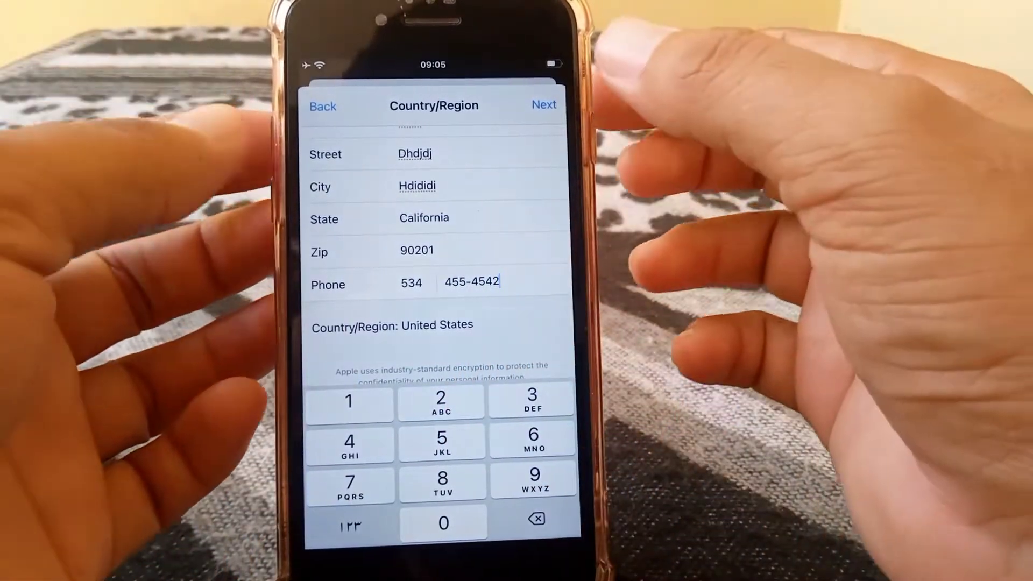